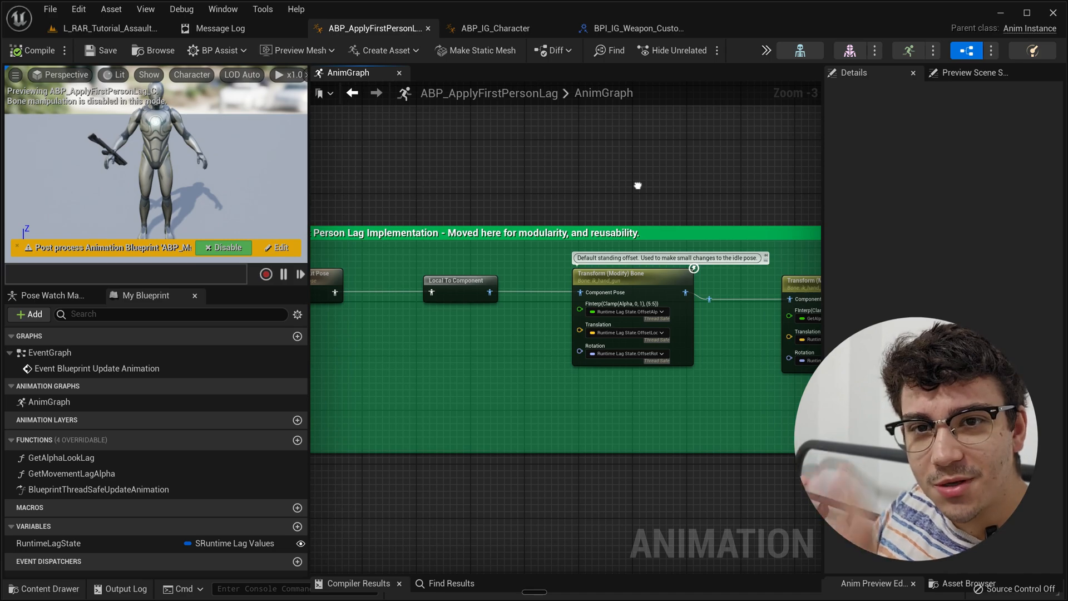
{"action": "mouse_move", "coordinate": [639, 189]}
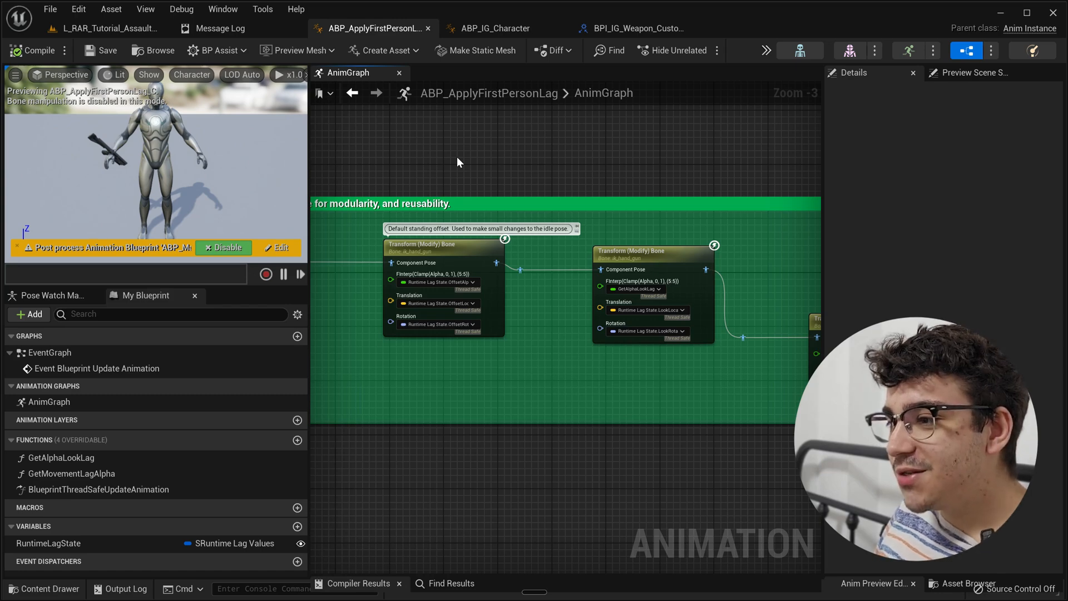
{"action": "mouse_move", "coordinate": [538, 163]}
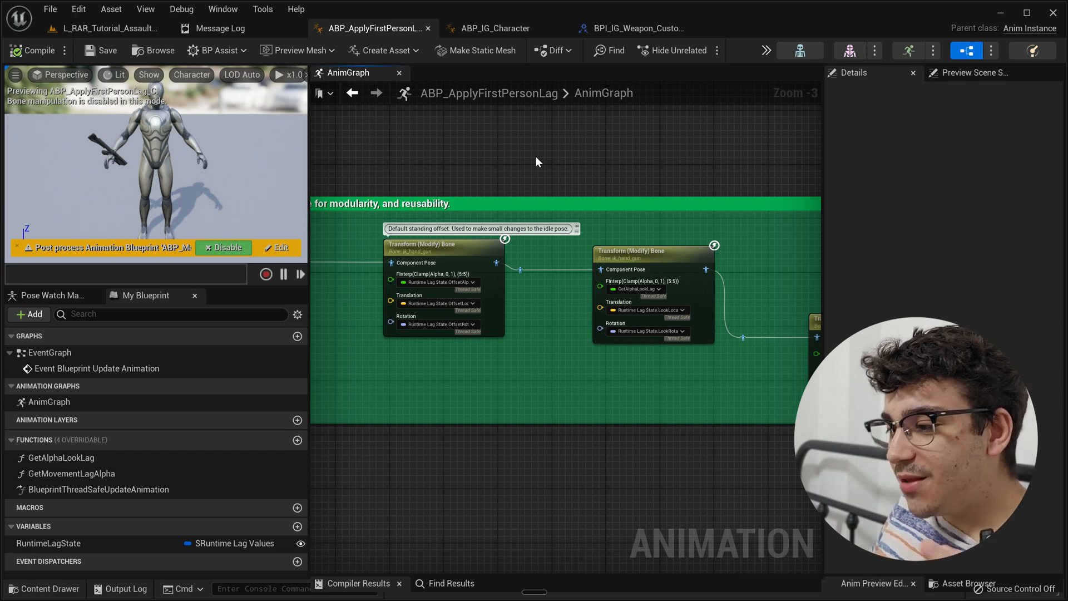
Glance at ABP_IG_Character and ABP_ApplyFirstPersonLag, then bring up the L_RAR_Tutorial level.
{"action": "left_click", "coordinate": [491, 28]}
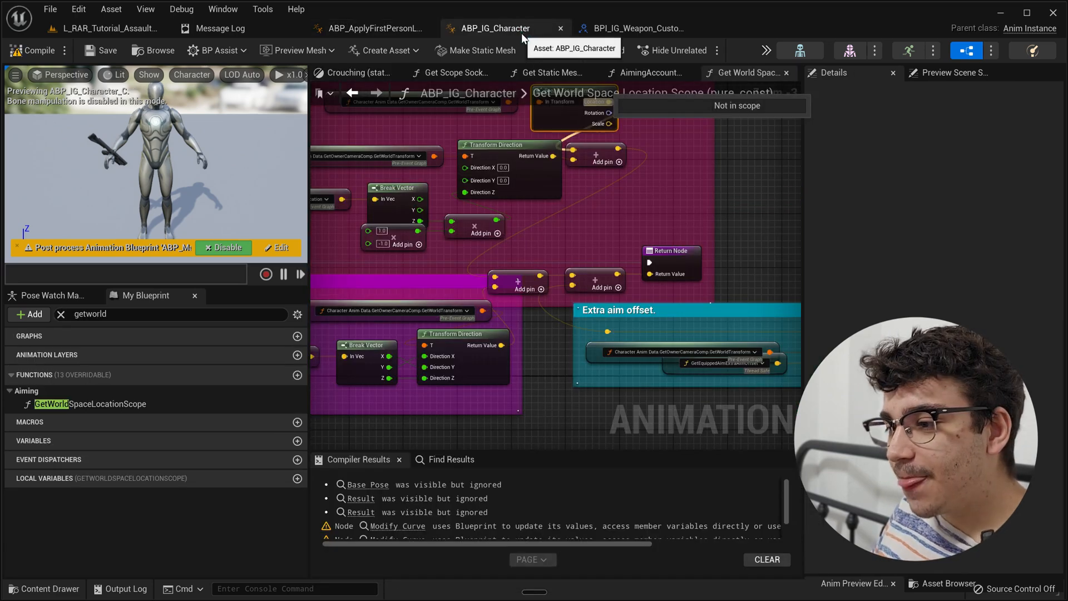
{"action": "mouse_move", "coordinate": [652, 258]}
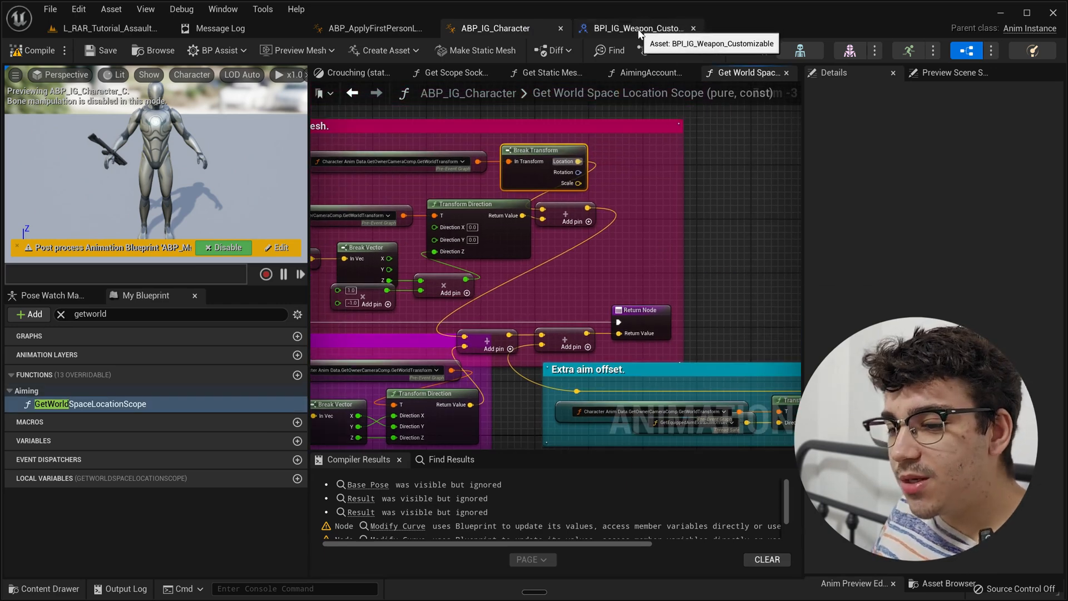
{"action": "left_click", "coordinate": [371, 28]}
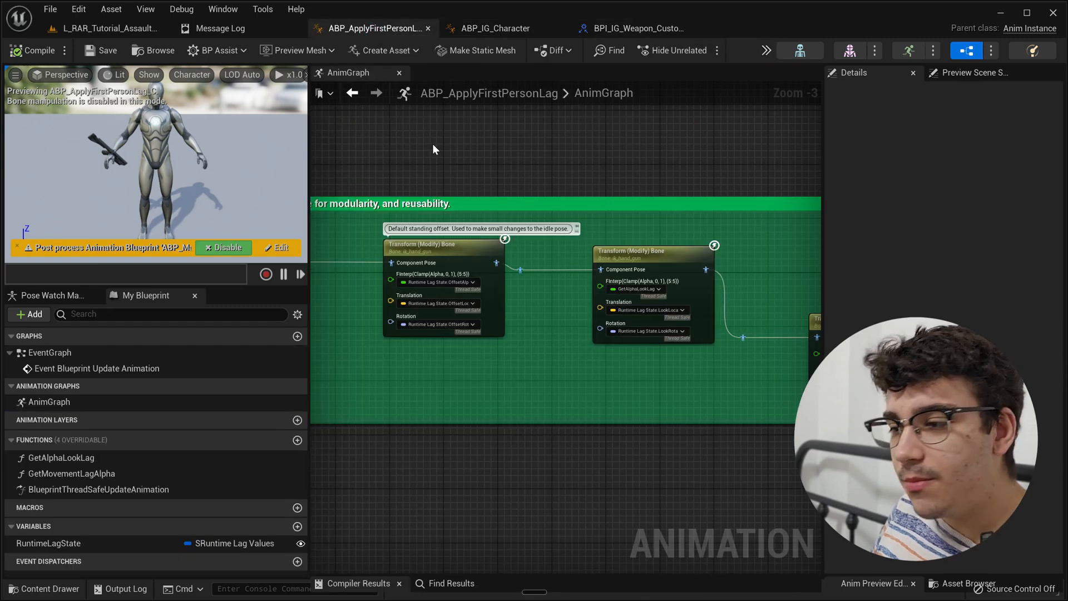
{"action": "mouse_move", "coordinate": [456, 183]}
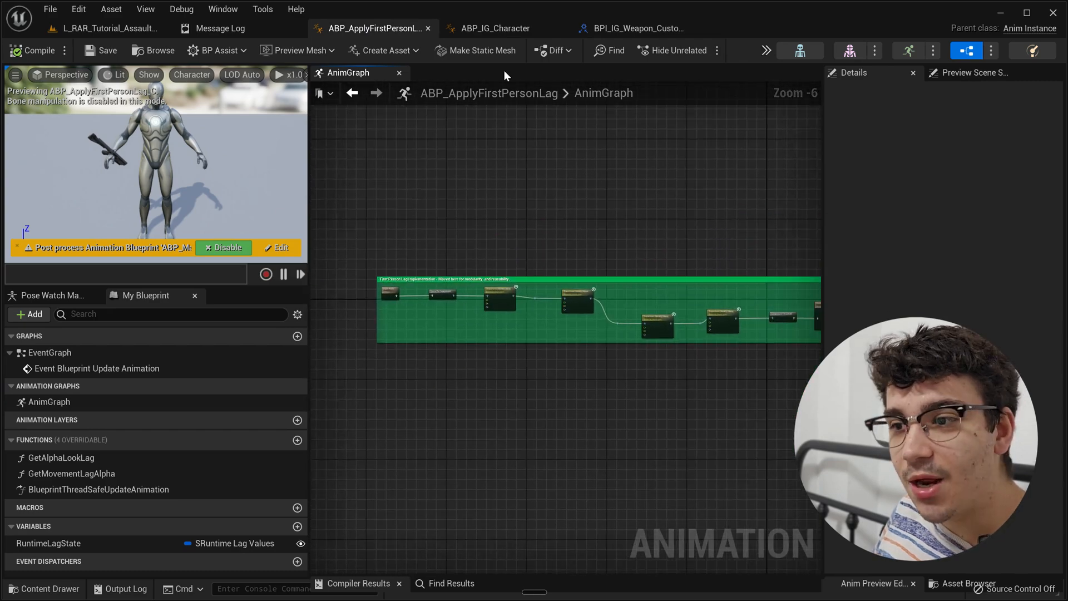
{"action": "left_click", "coordinate": [494, 28]}
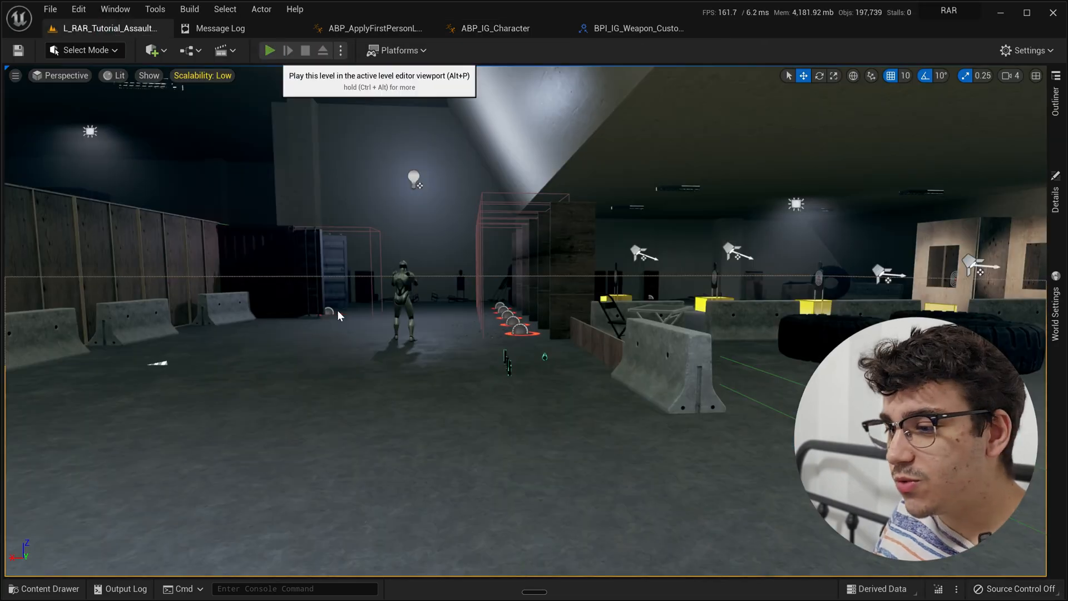
{"action": "left_click", "coordinate": [269, 51]}
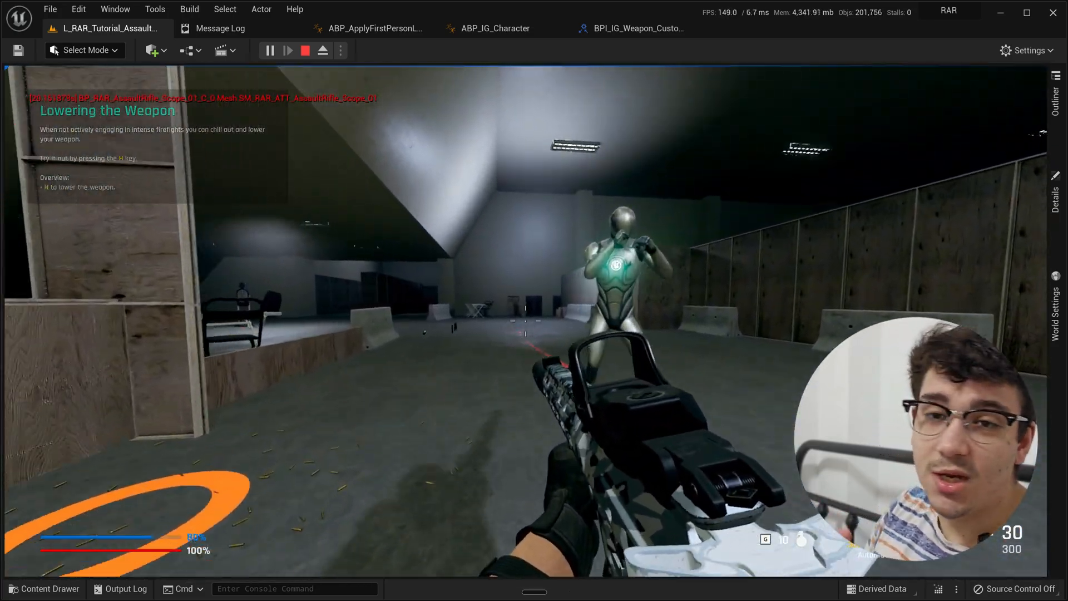
{"action": "key", "text": "h"}
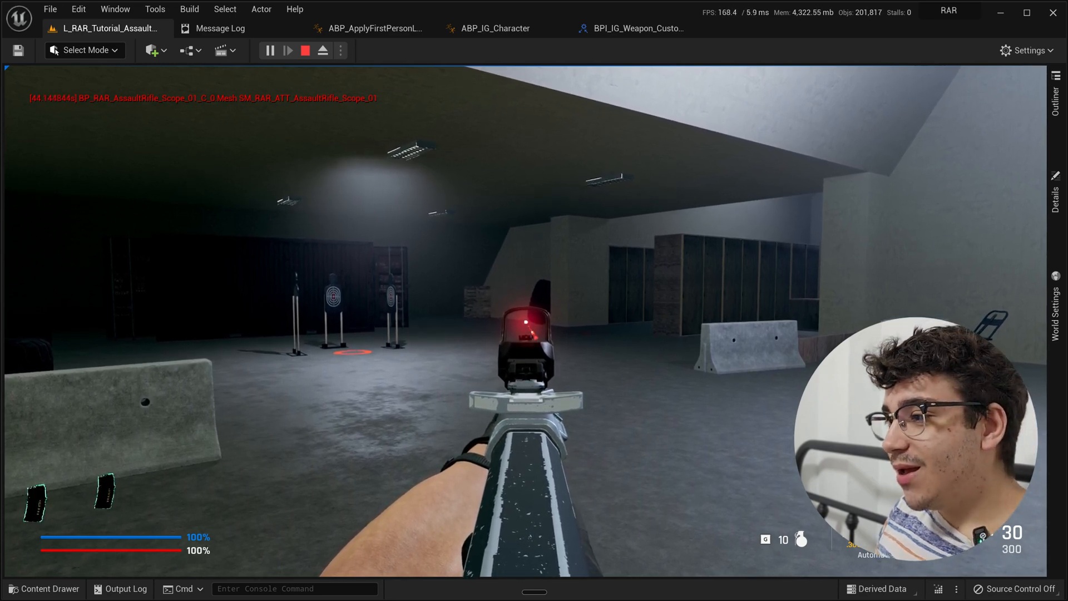
{"action": "left_click", "coordinate": [305, 49]}
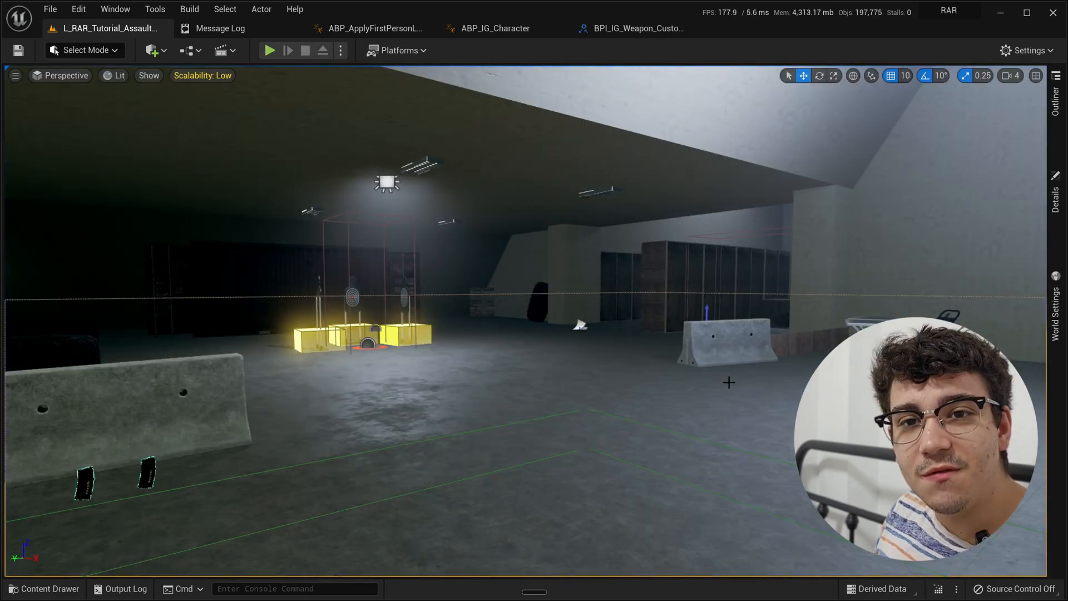
Browse the aiming scope offset and crouching graphs, then show ABP_IG_Character's AnimGraph.
{"action": "left_click", "coordinate": [373, 27]}
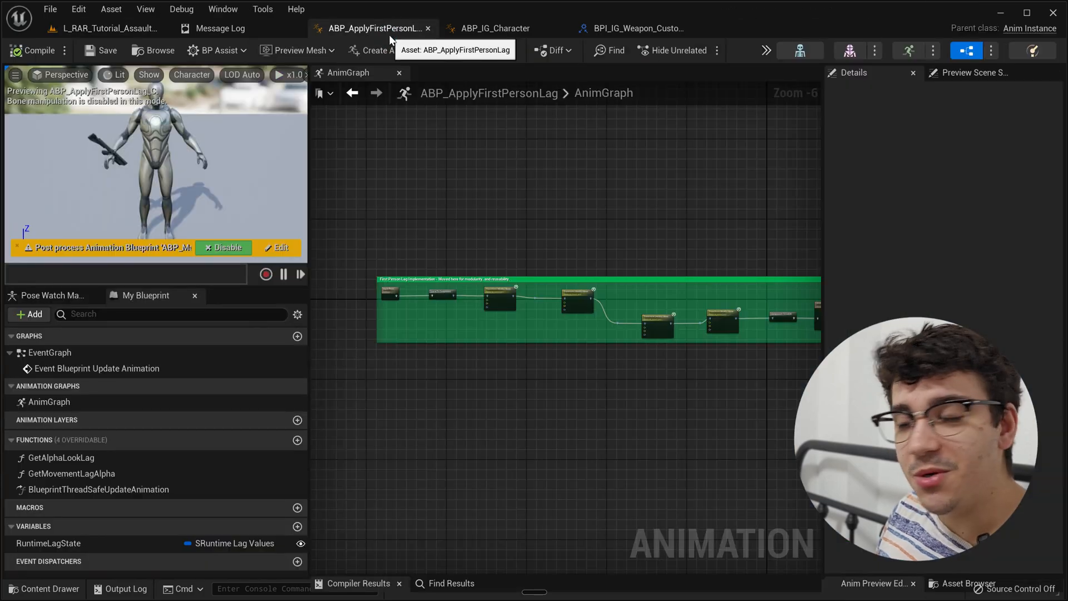
{"action": "left_click", "coordinate": [497, 28]}
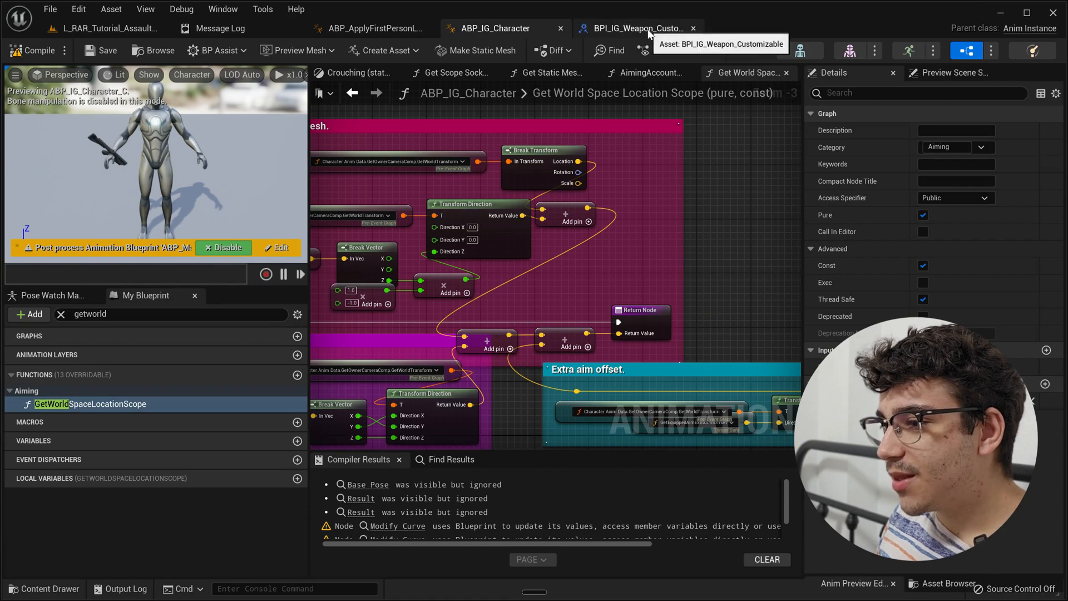
{"action": "left_click", "coordinate": [647, 73]}
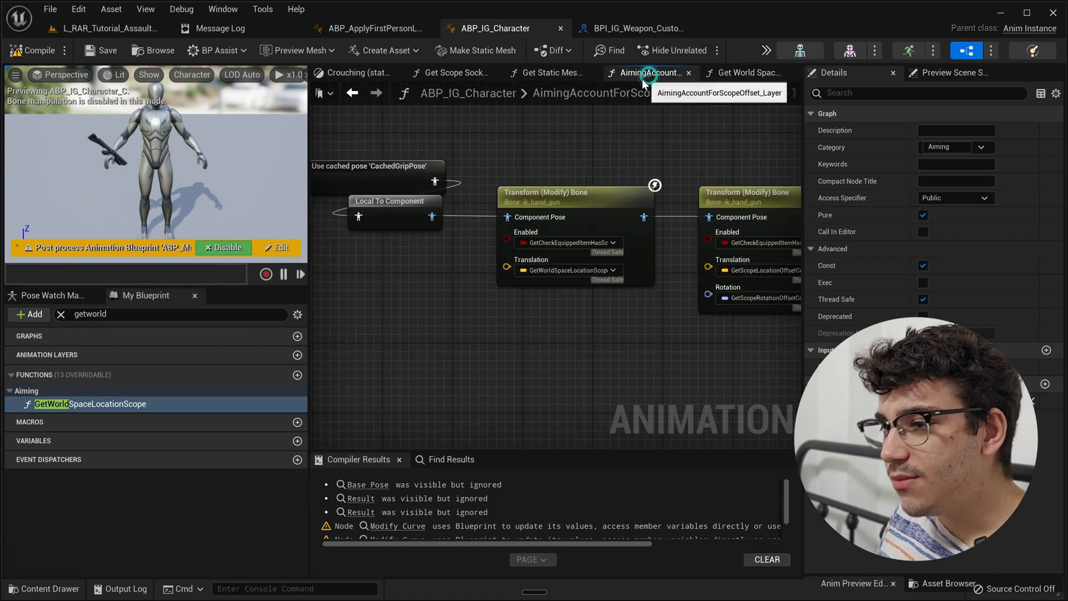
{"action": "left_click", "coordinate": [451, 73]}
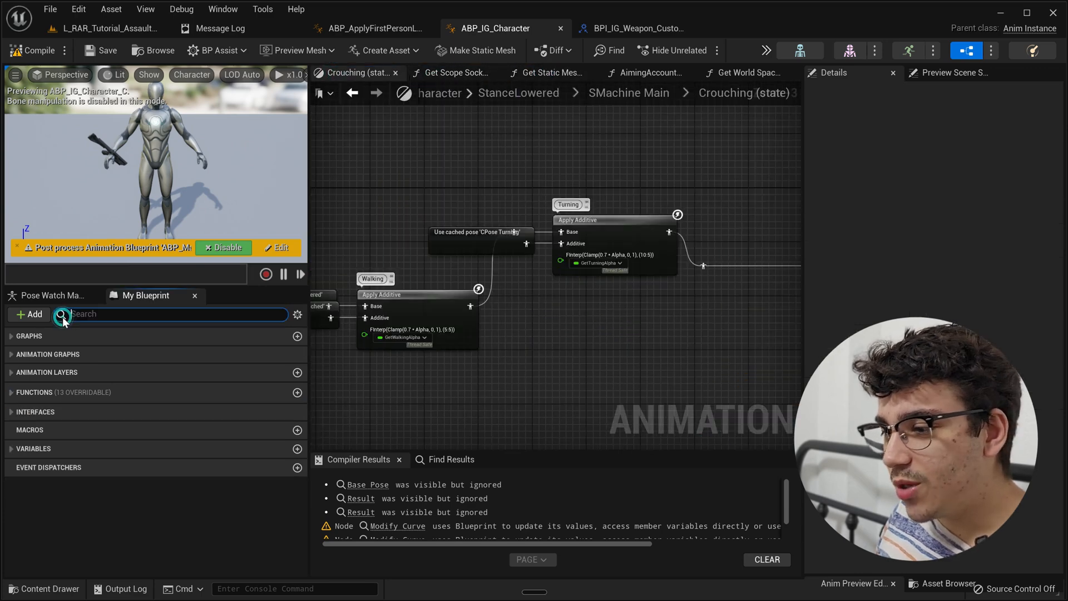
{"action": "left_click", "coordinate": [49, 370]}
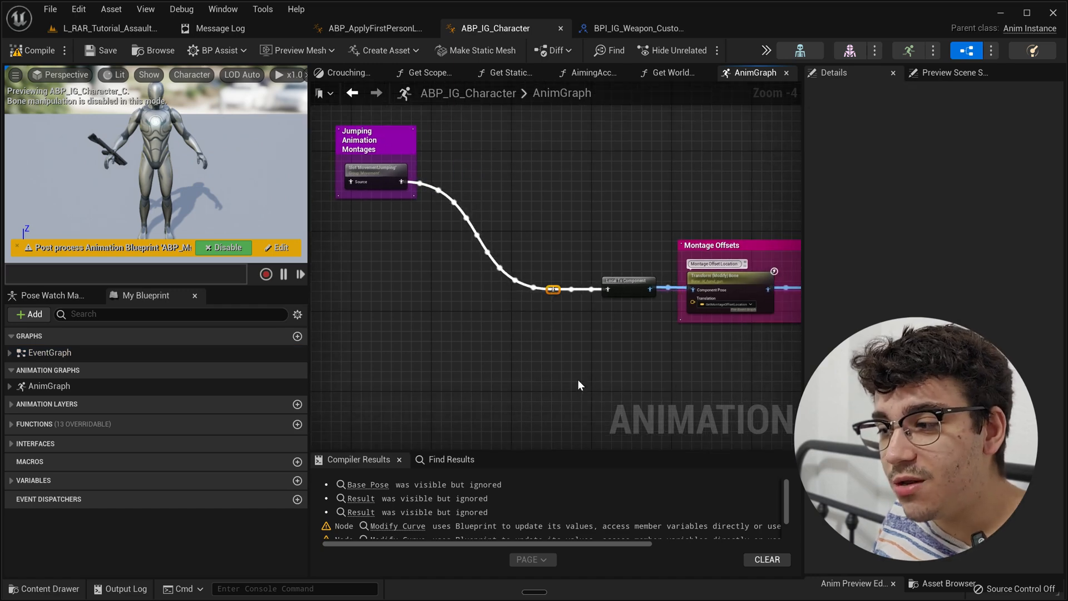
Zoom out of the character AnimGraph to see the pose chain past montage offsets.
{"action": "scroll", "scroll_direction": "down", "scroll_amount": 3}
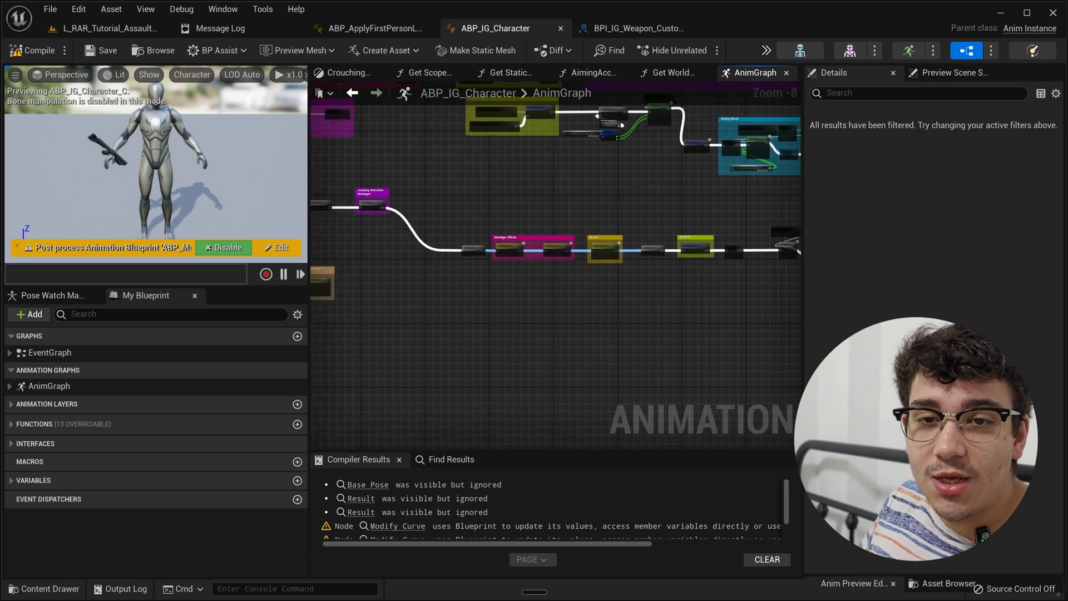
{"action": "mouse_move", "coordinate": [722, 220]}
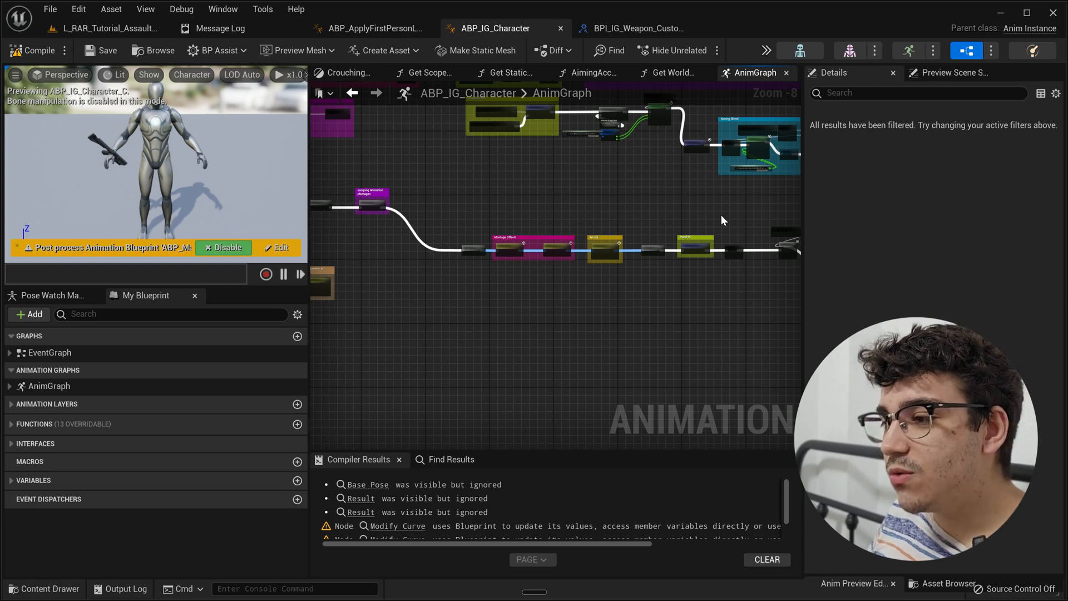
{"action": "mouse_move", "coordinate": [486, 203]}
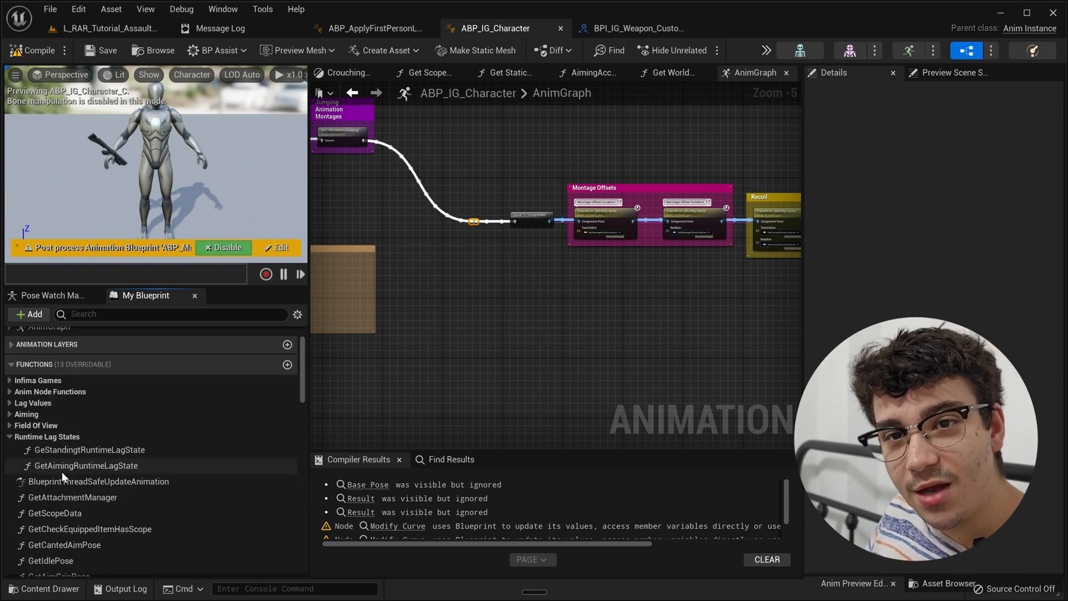
Select GetStandingRuntimeLagState under Runtime Lag States and open its graph.
{"action": "left_click", "coordinate": [89, 449]}
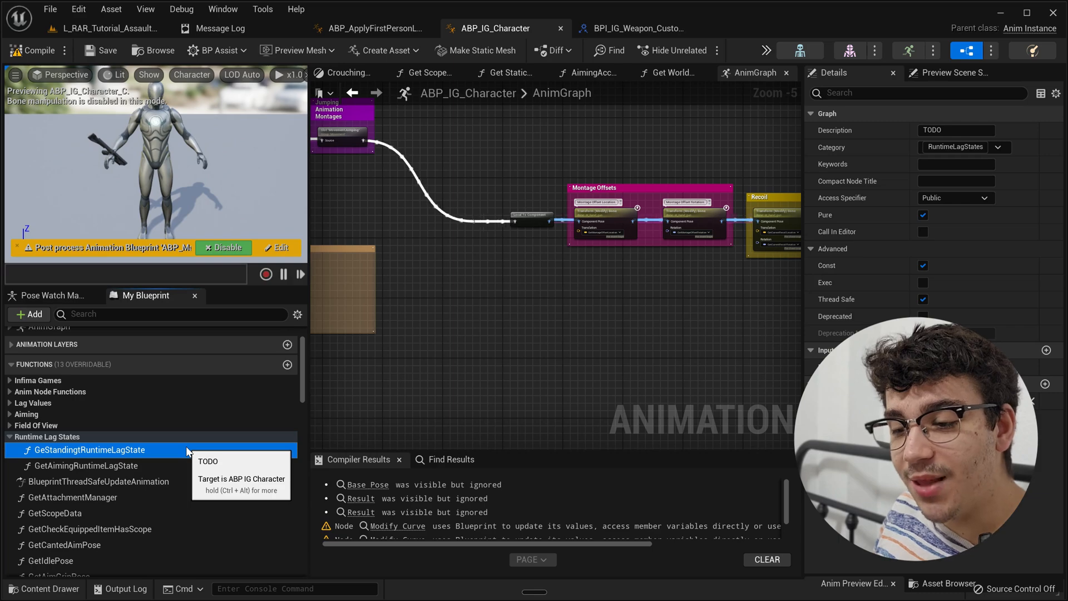
{"action": "left_click", "coordinate": [86, 465]}
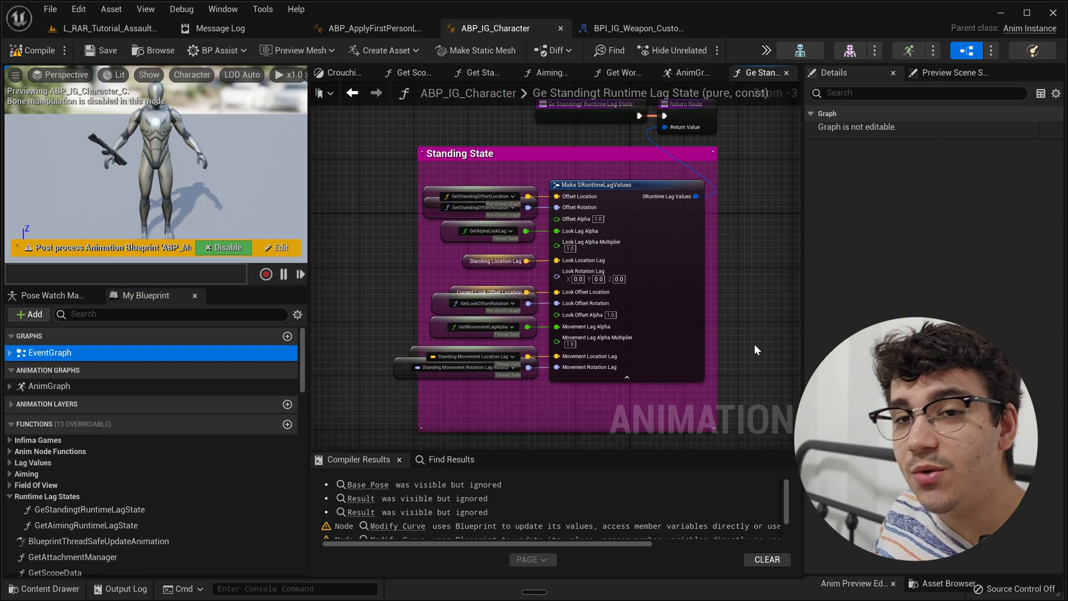
Return to ABP_IG_Character's AnimGraph to view the Aiming Blend comment.
{"action": "left_click", "coordinate": [353, 94]}
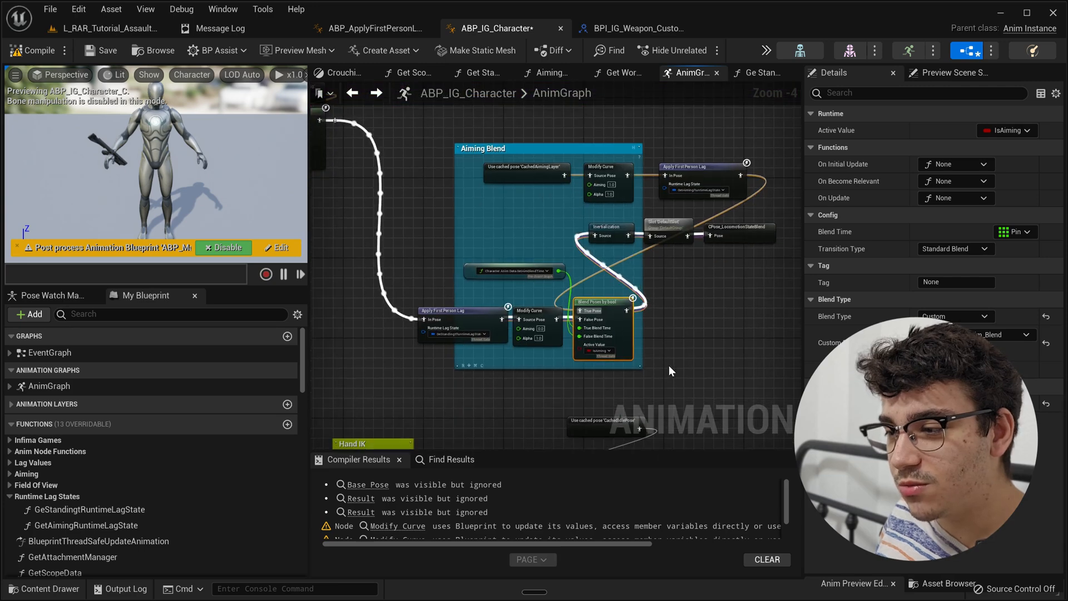
Zoom to the Apply First Person Lag node bound to GetAimingRuntimeLagState.
{"action": "scroll", "scroll_direction": "down", "scroll_amount": 3}
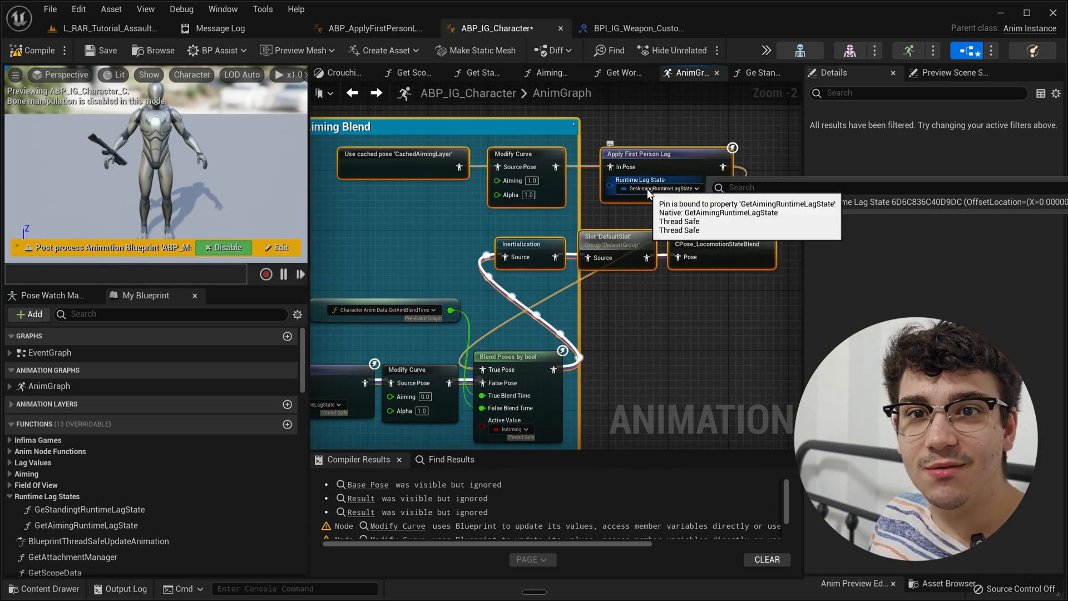
{"action": "mouse_move", "coordinate": [622, 315]}
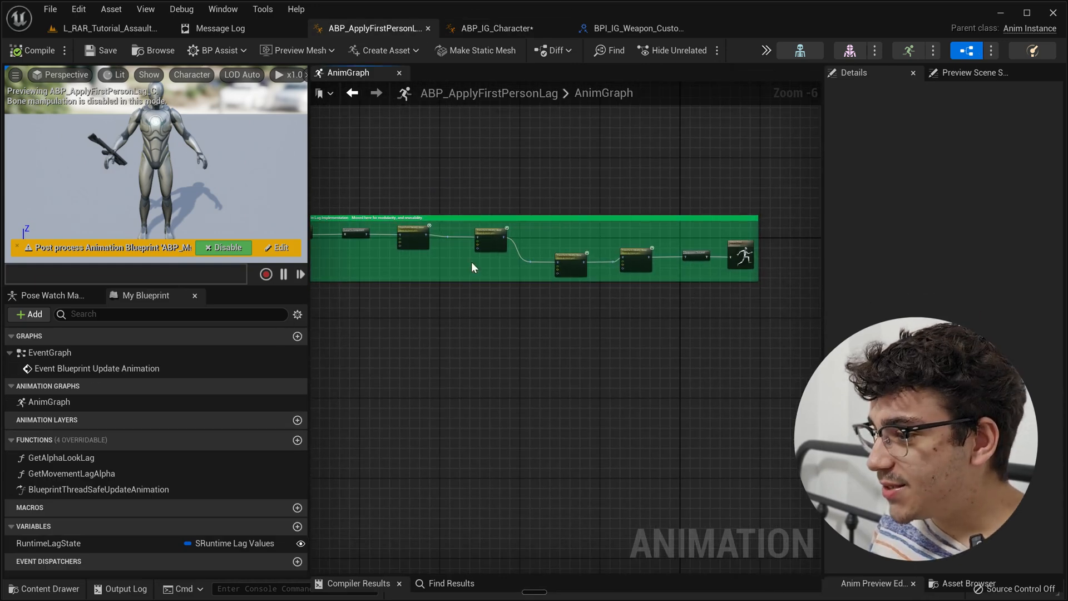
Inspect the instance-editable RuntimeLagState variable, then return to ABP_IG_Character.
{"action": "left_click", "coordinate": [48, 543]}
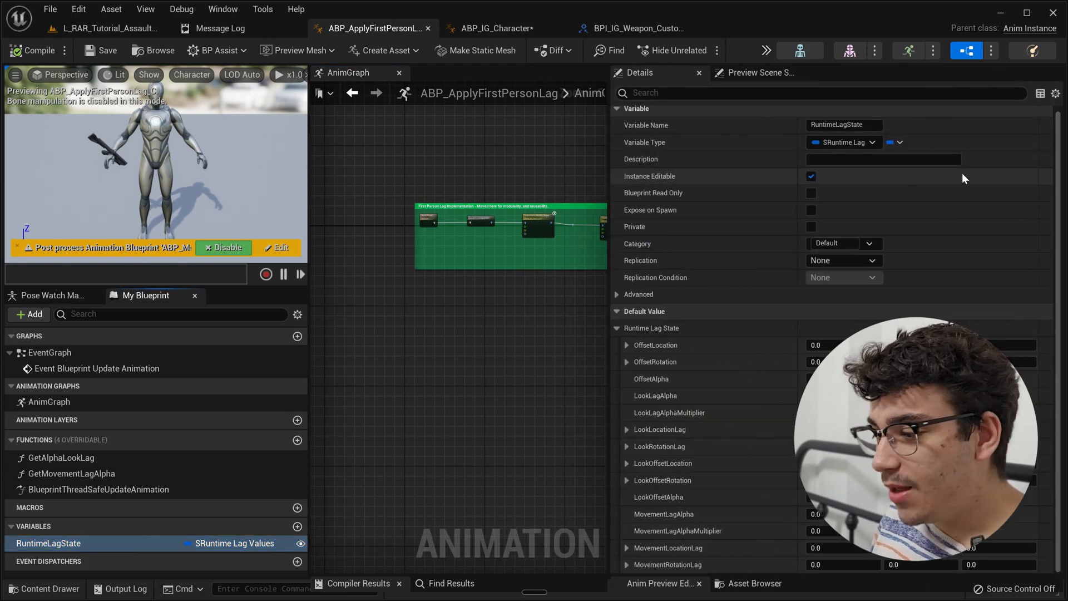
{"action": "double_click", "coordinate": [843, 125]}
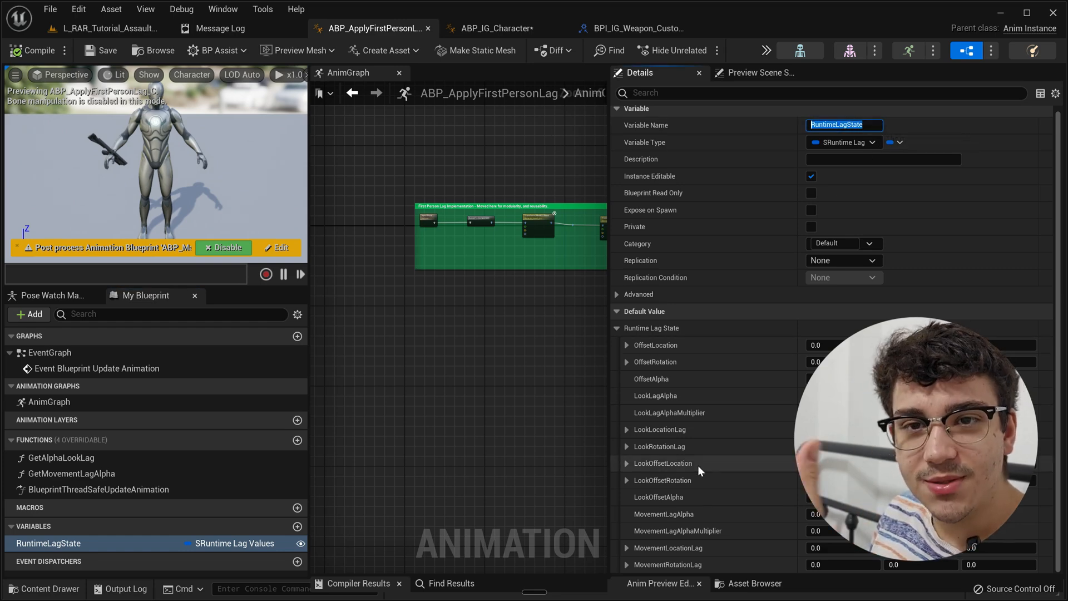
{"action": "mouse_move", "coordinate": [671, 349]}
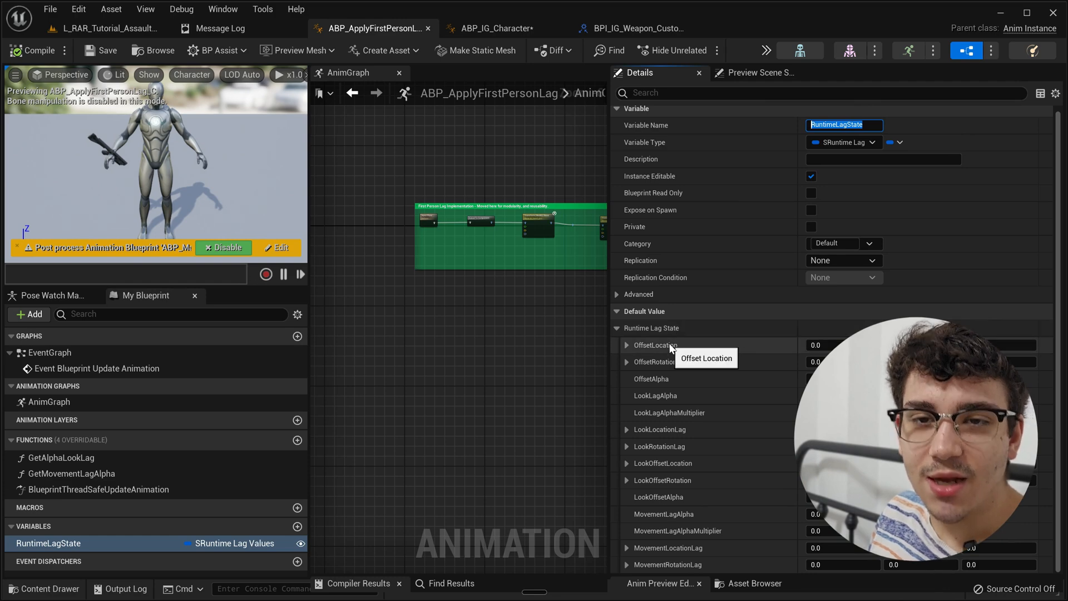
{"action": "mouse_move", "coordinate": [658, 371]}
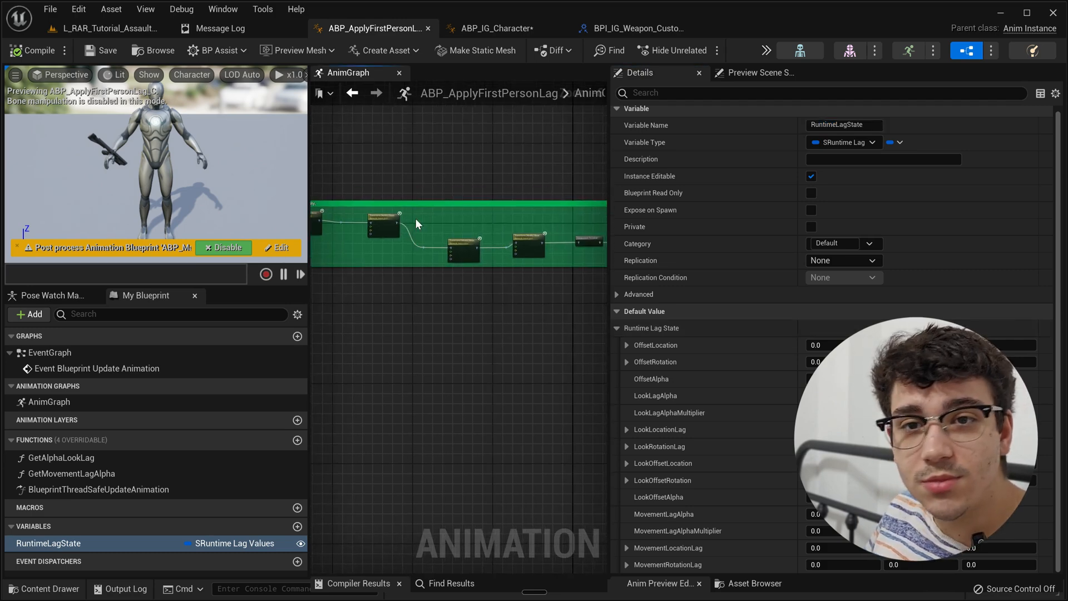
{"action": "left_click", "coordinate": [495, 28]}
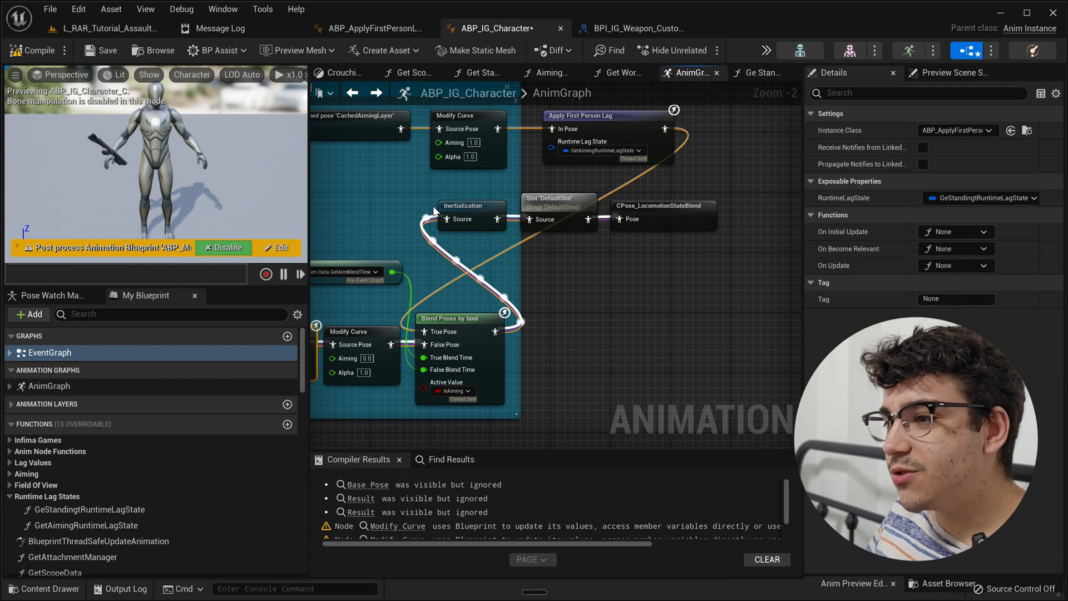
{"action": "mouse_move", "coordinate": [621, 13]}
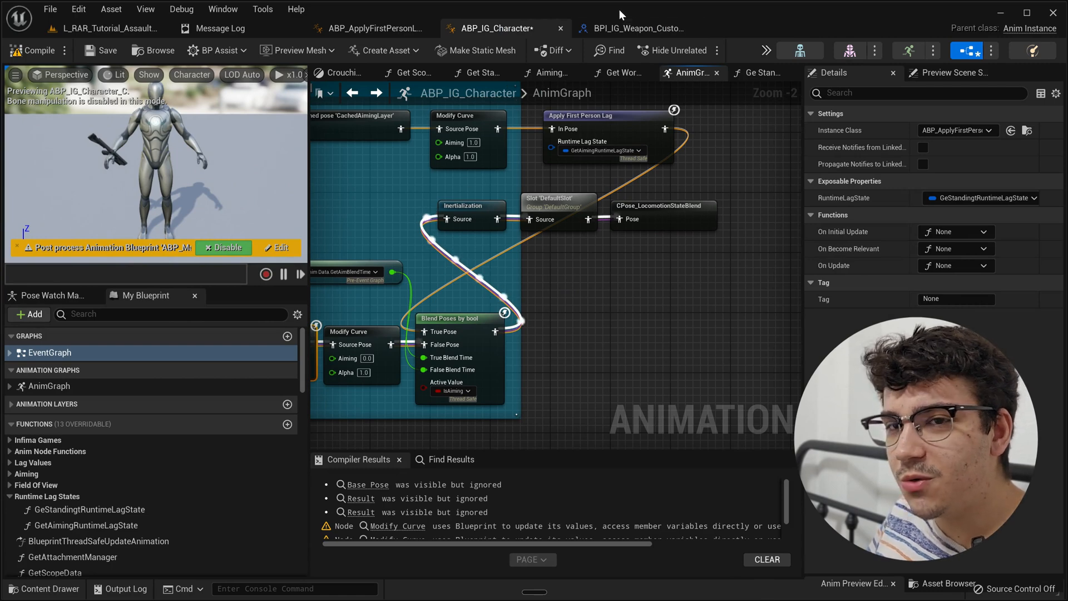
{"action": "left_click", "coordinate": [105, 28]}
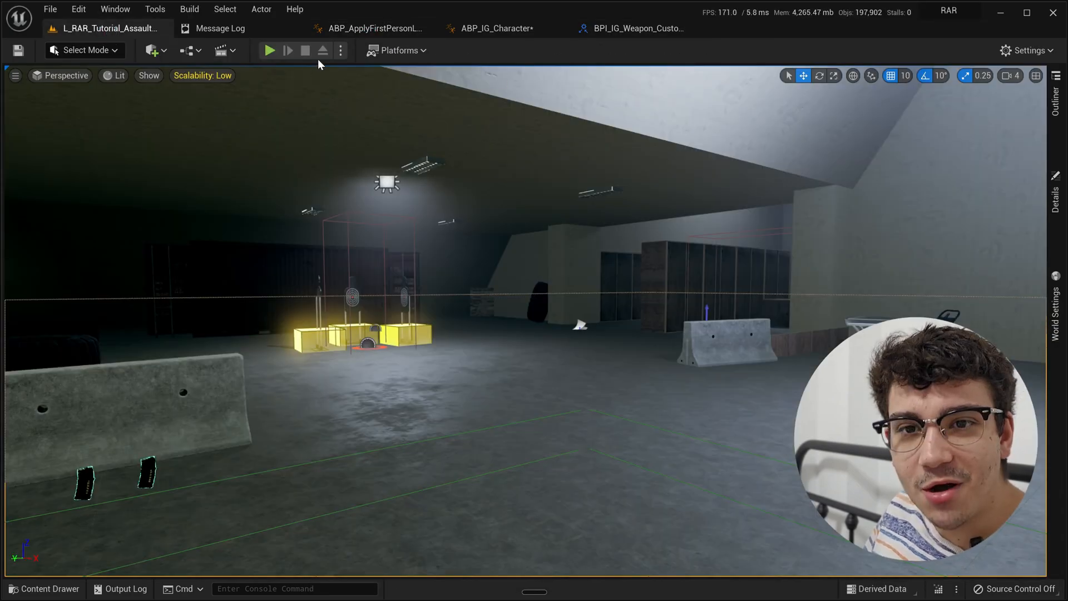
{"action": "left_click", "coordinate": [270, 50]}
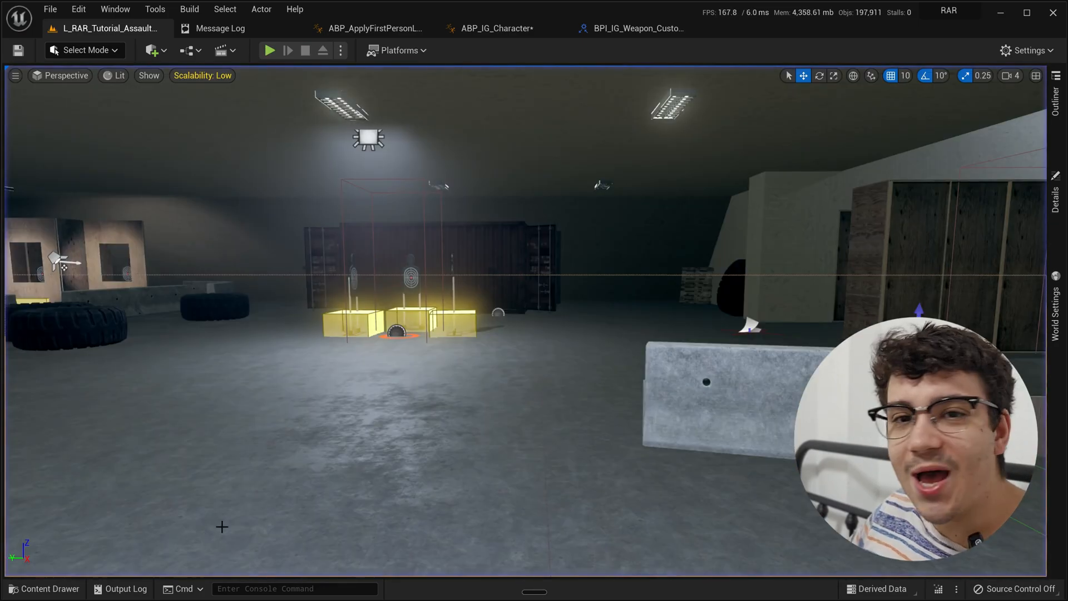
{"action": "left_click", "coordinate": [49, 589]}
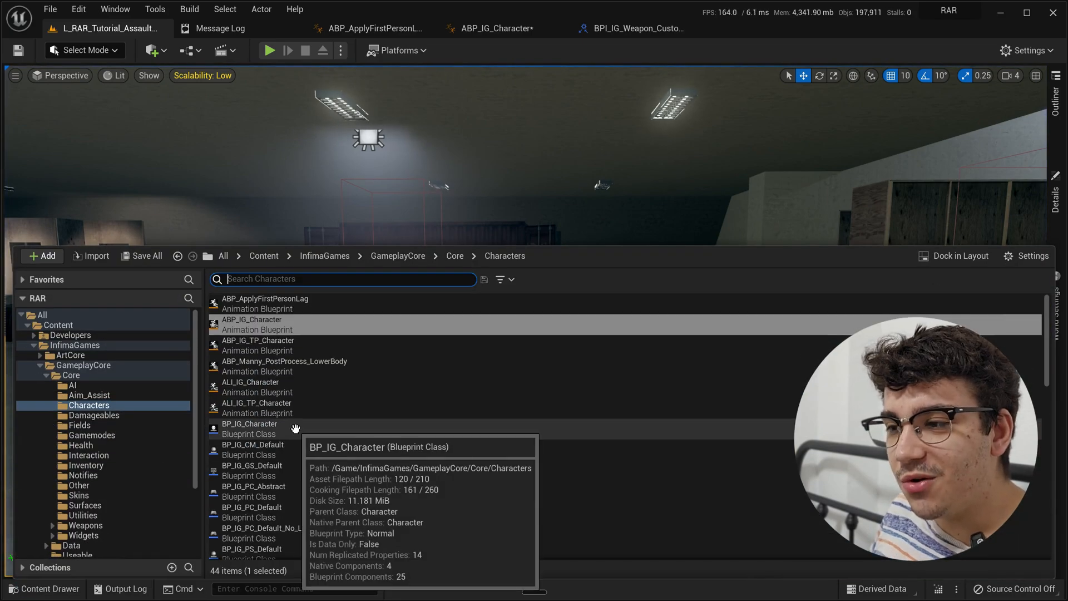
{"action": "mouse_move", "coordinate": [191, 469]}
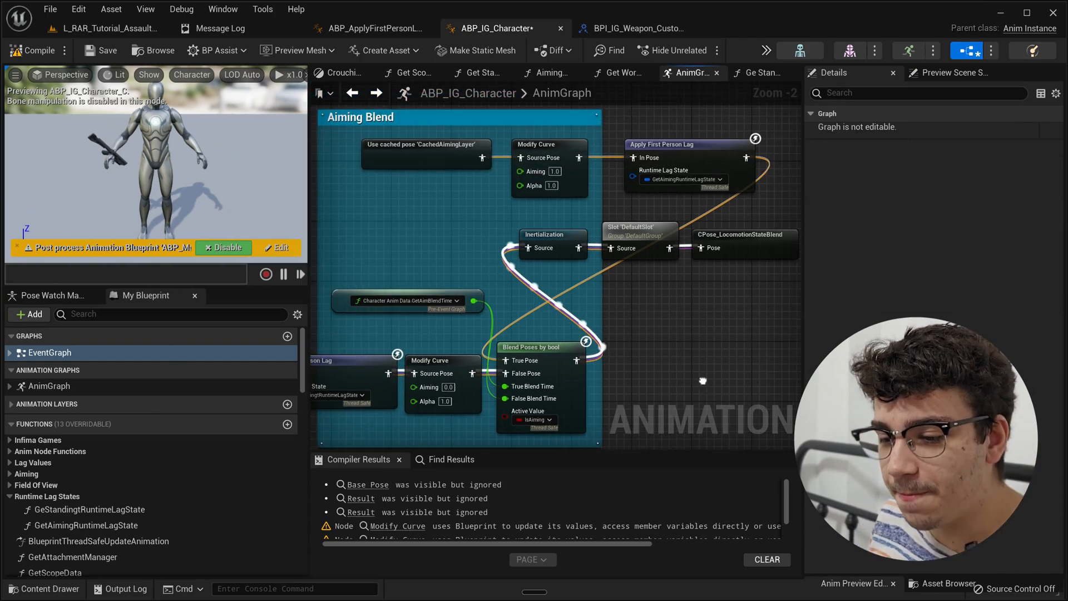
{"action": "mouse_move", "coordinate": [705, 386]}
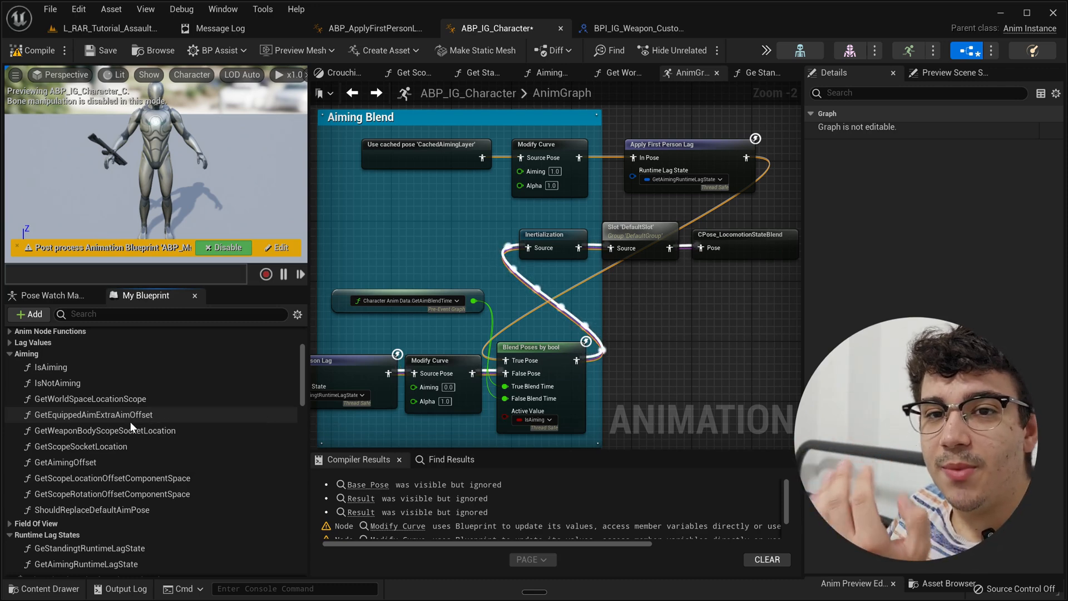
{"action": "mouse_move", "coordinate": [103, 430]}
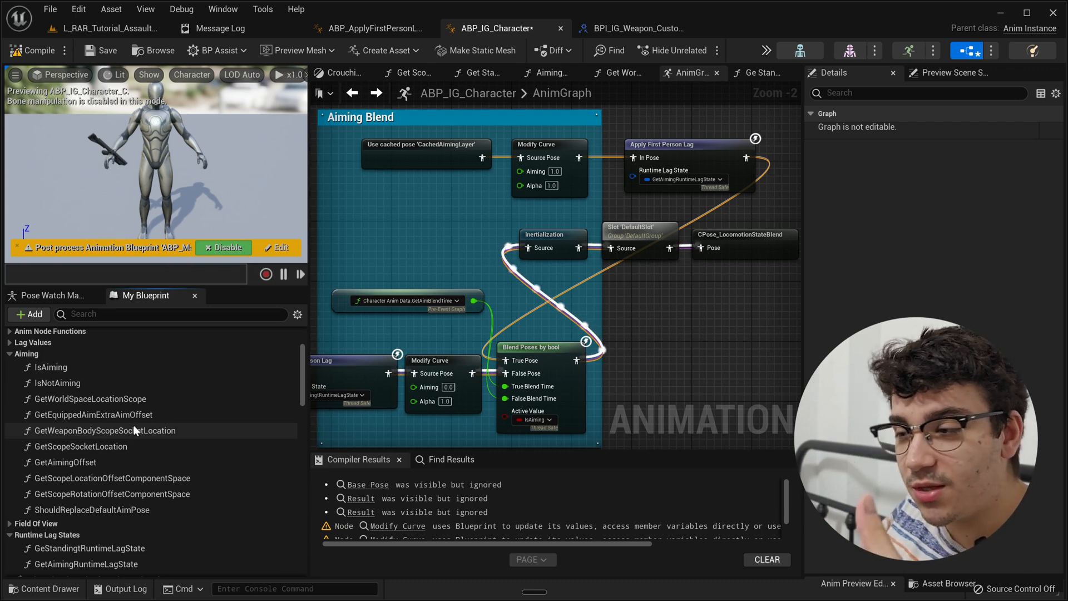
{"action": "mouse_move", "coordinate": [80, 446]}
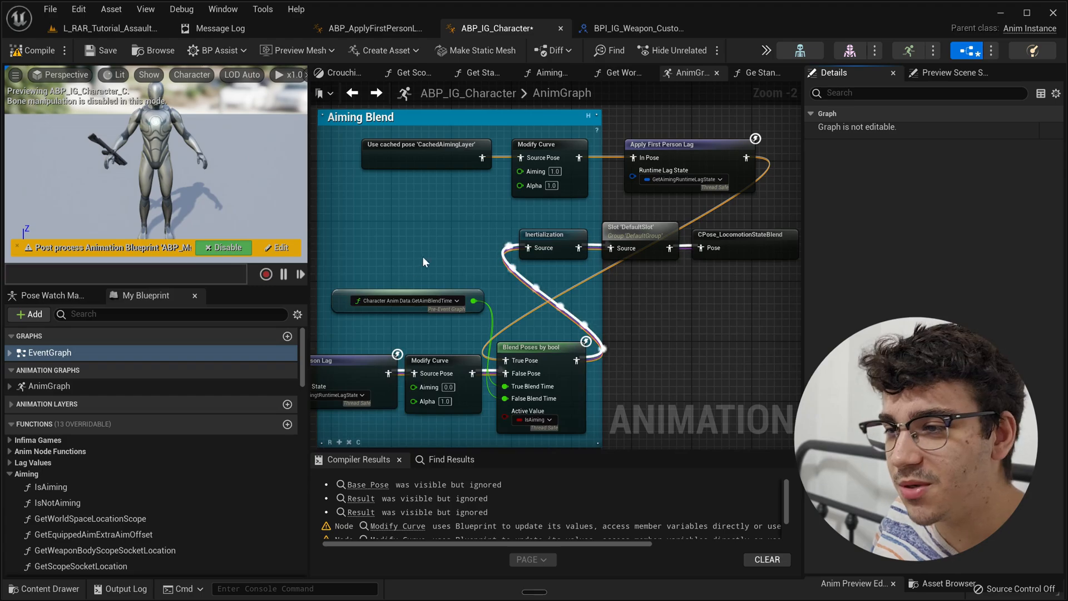
Play the L_RAR_Tutorial level in the editor.
{"action": "left_click", "coordinate": [109, 28]}
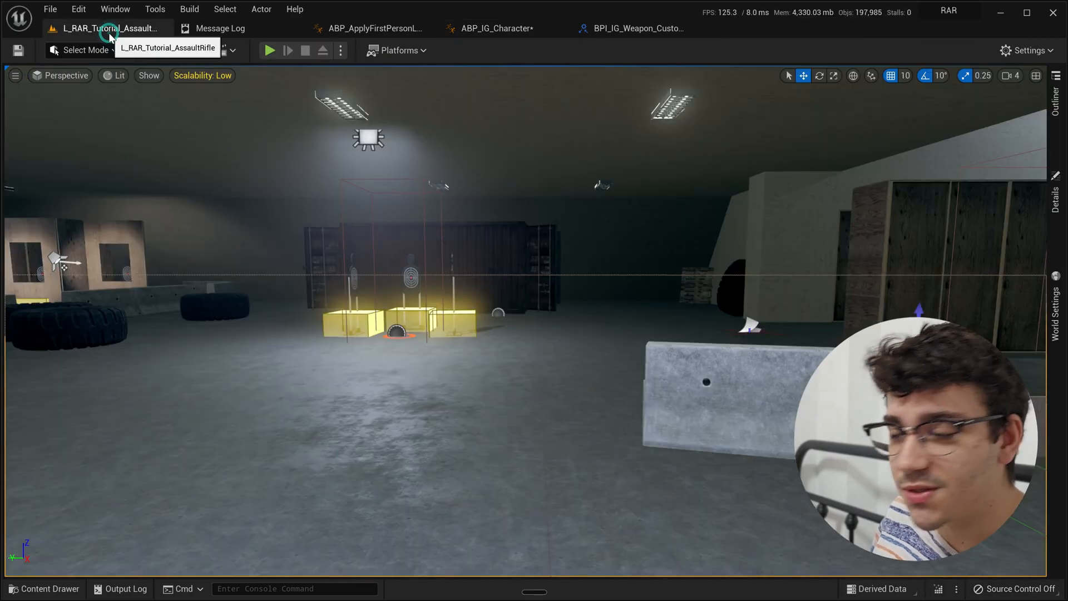
{"action": "left_click", "coordinate": [269, 49]}
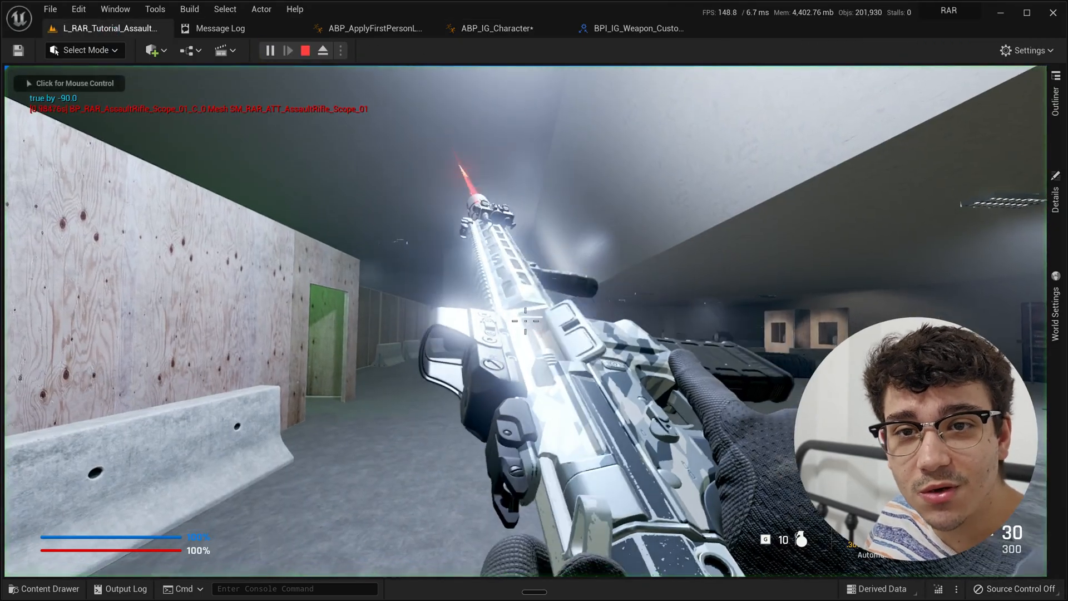